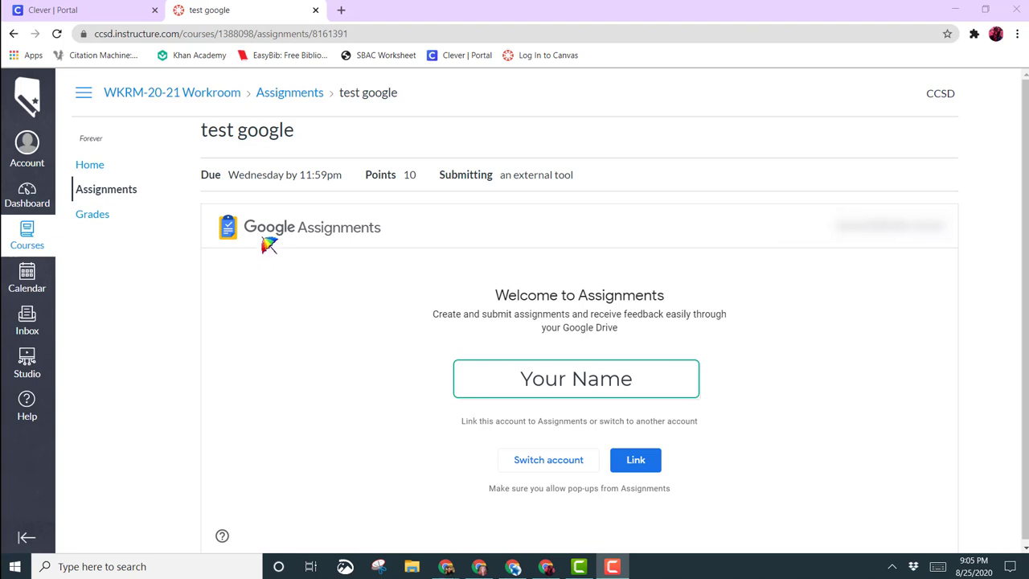
mouse_move(801, 280)
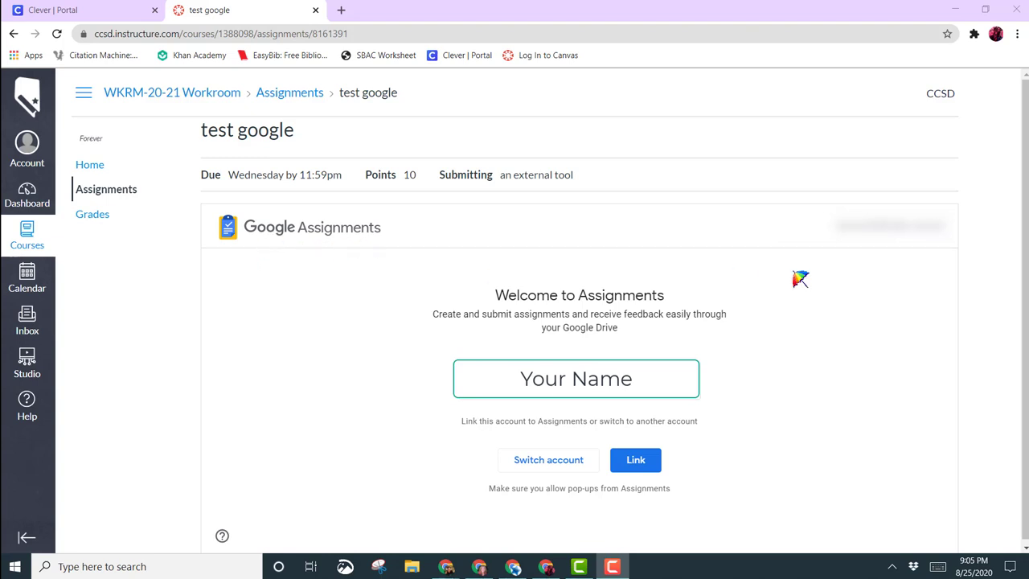
mouse_move(749, 424)
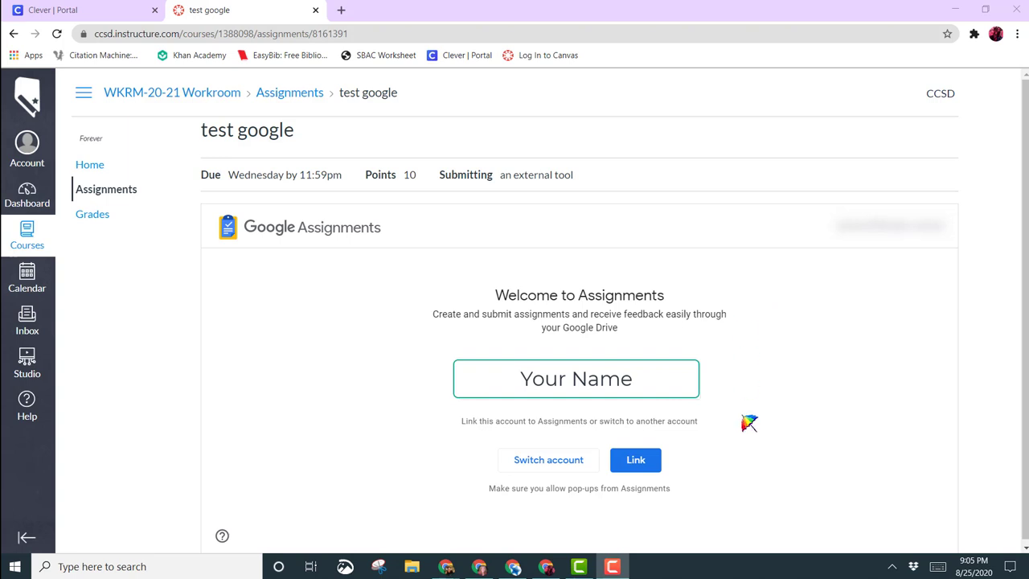
mouse_move(730, 451)
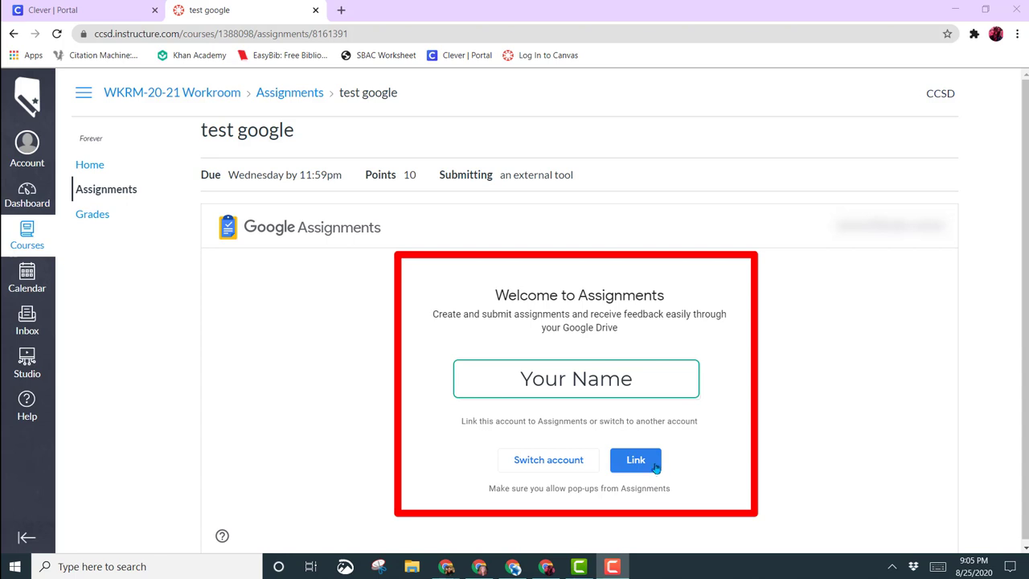
Step: Link the Google account to Assignments, retrying after the 'Account not linked' message
left_click(635, 460)
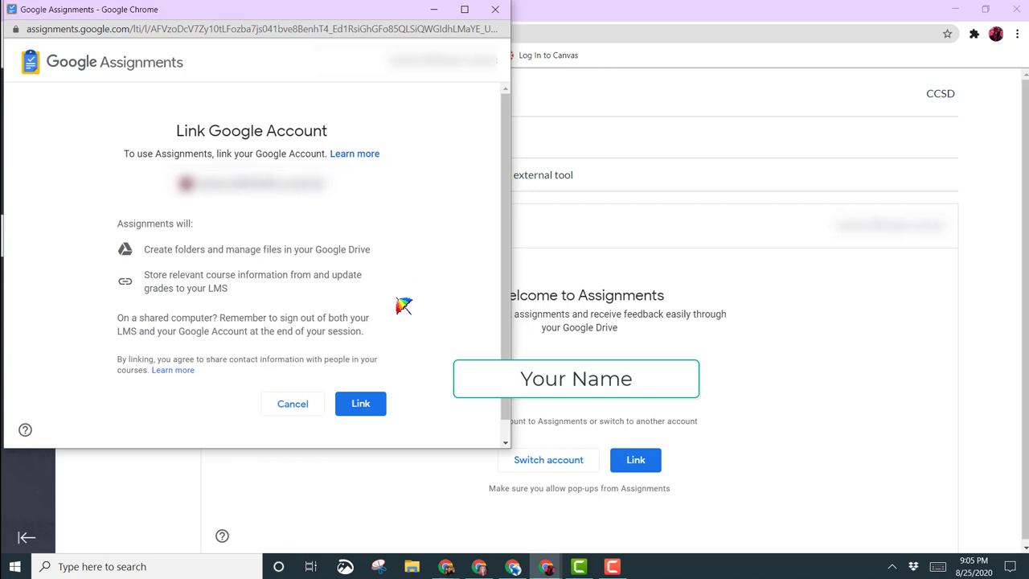
left_click(360, 402)
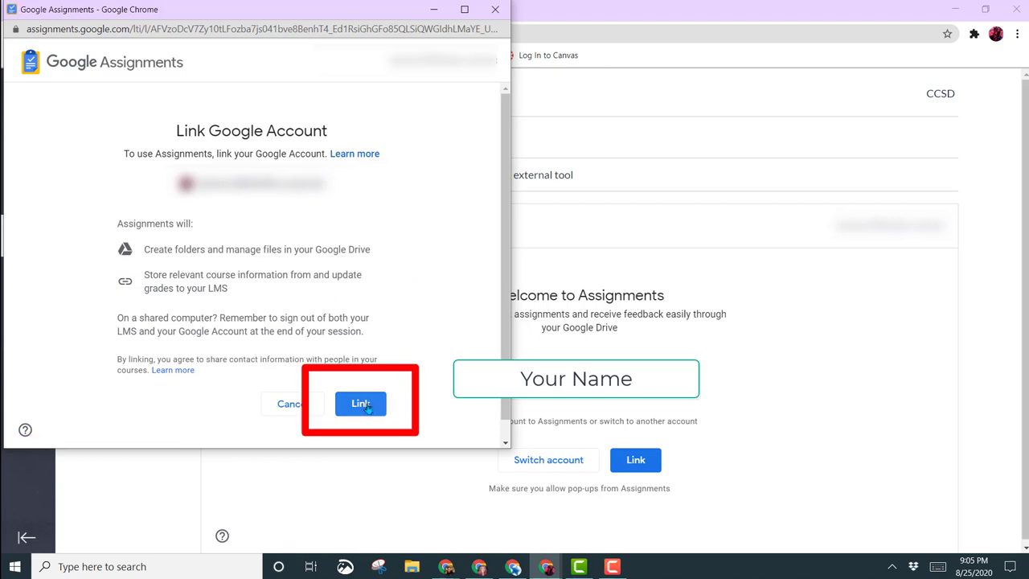
left_click(360, 403)
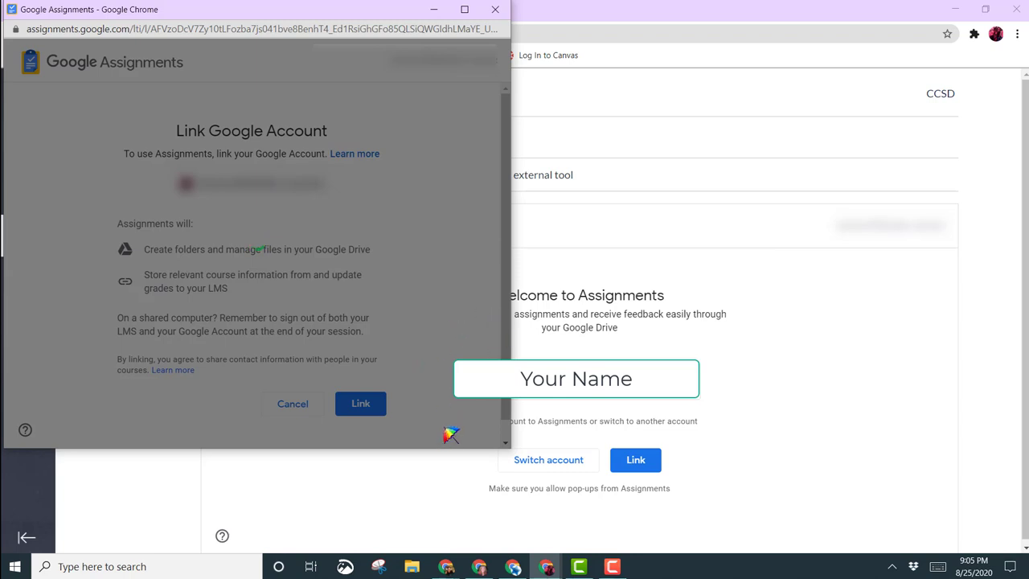
left_click(360, 402)
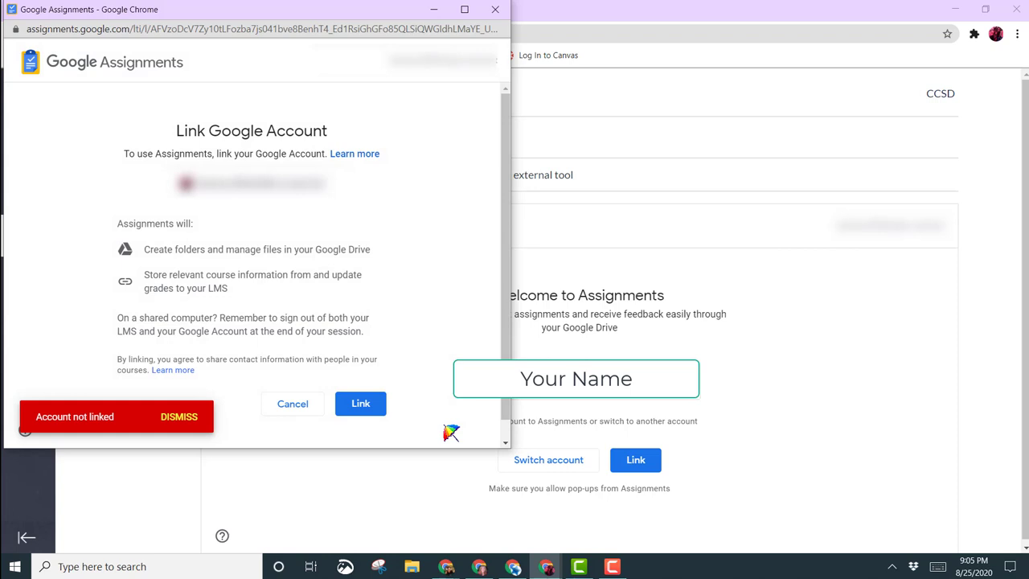
mouse_move(227, 447)
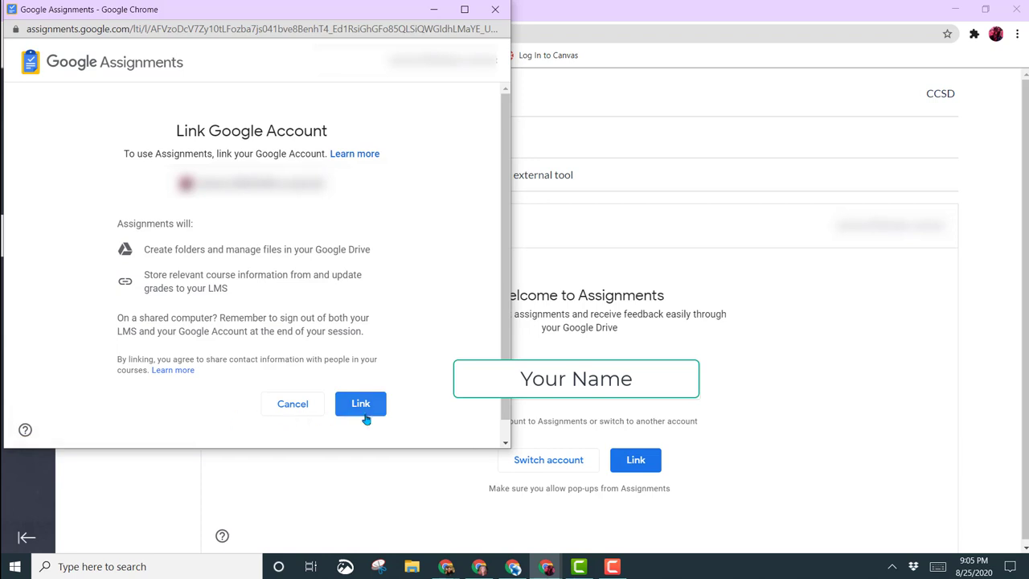
left_click(360, 402)
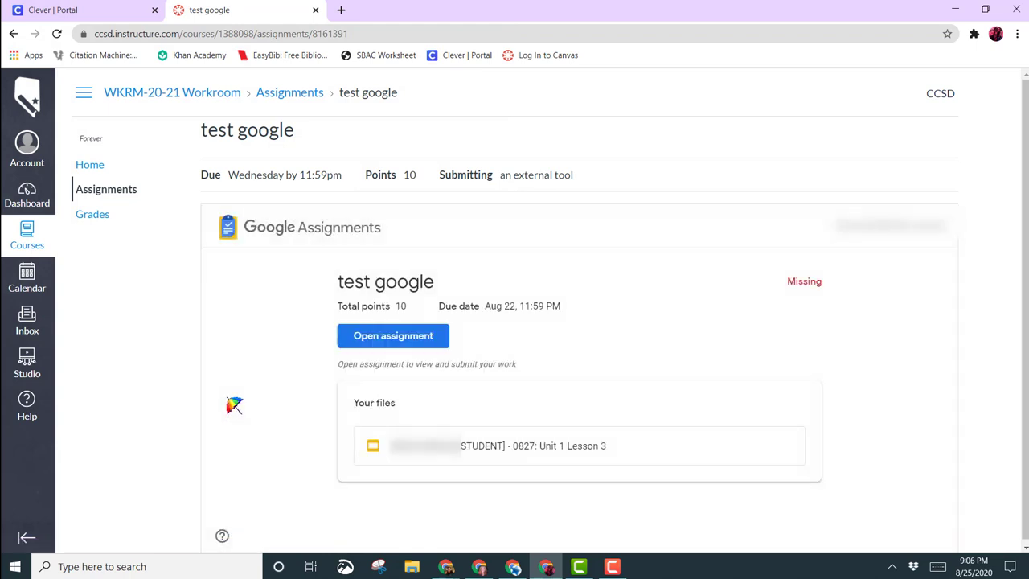
mouse_move(274, 410)
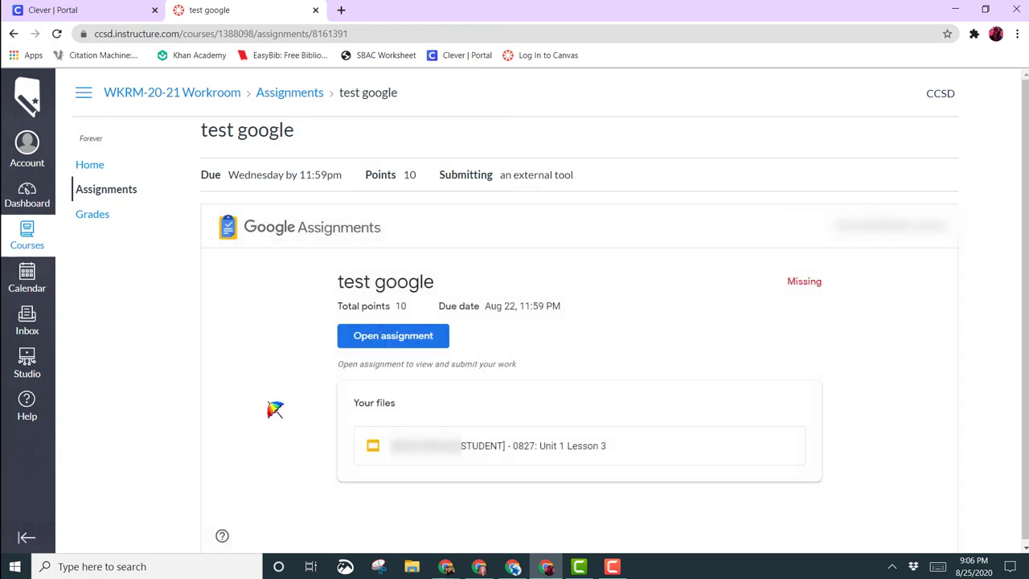
mouse_move(280, 379)
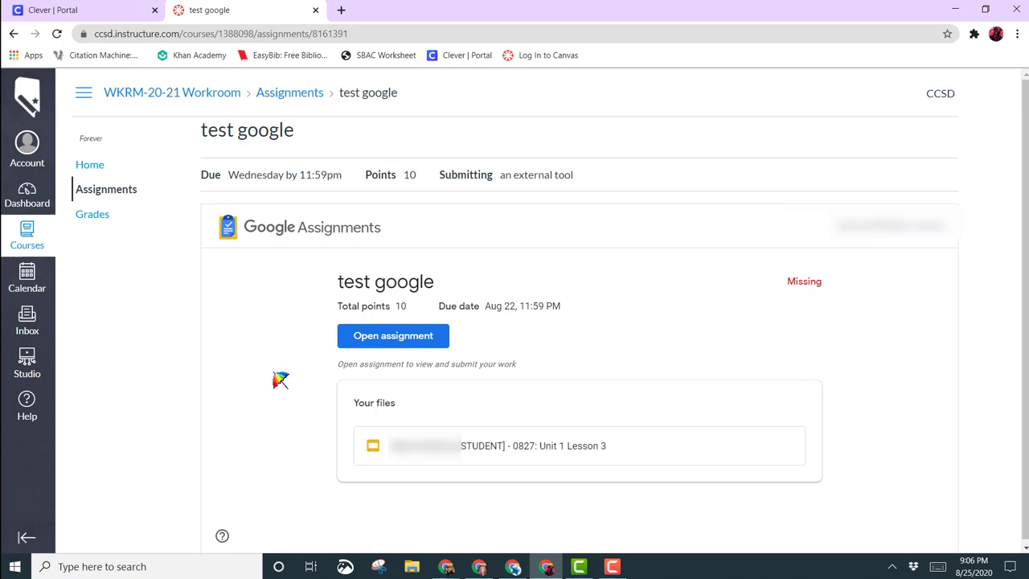
mouse_move(306, 356)
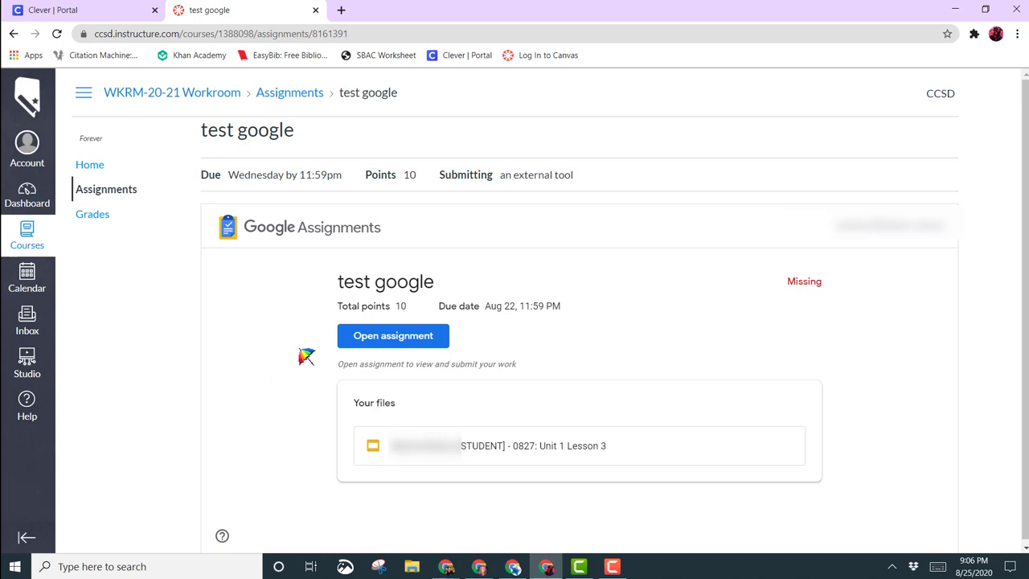
mouse_move(305, 457)
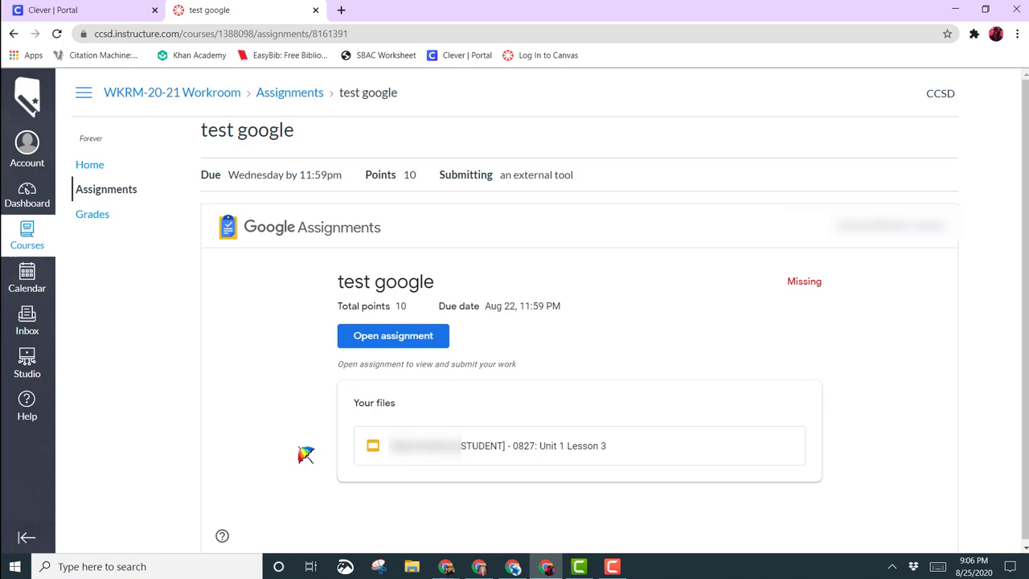
mouse_move(299, 449)
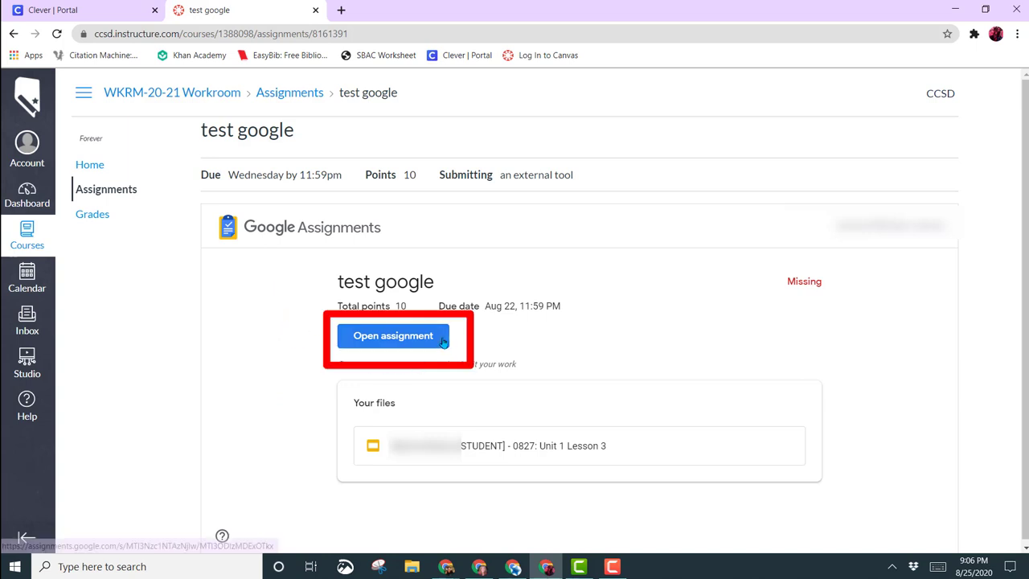
mouse_move(463, 445)
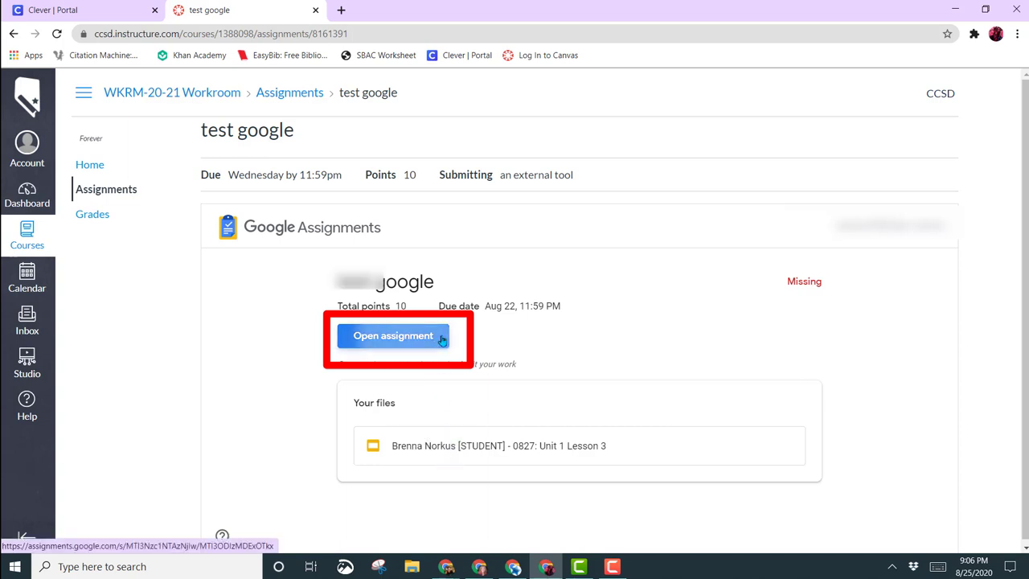
left_click(392, 336)
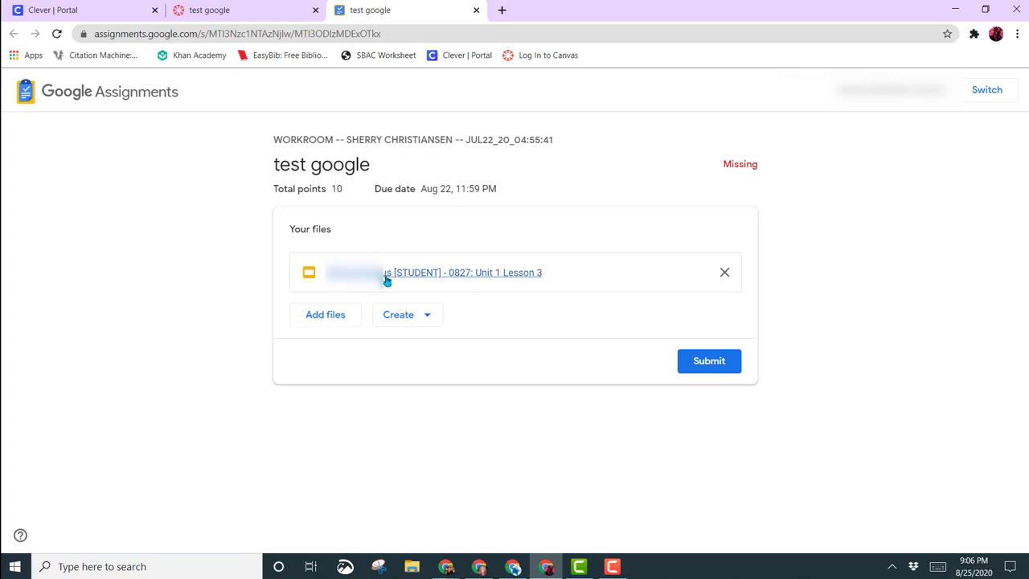
mouse_move(386, 273)
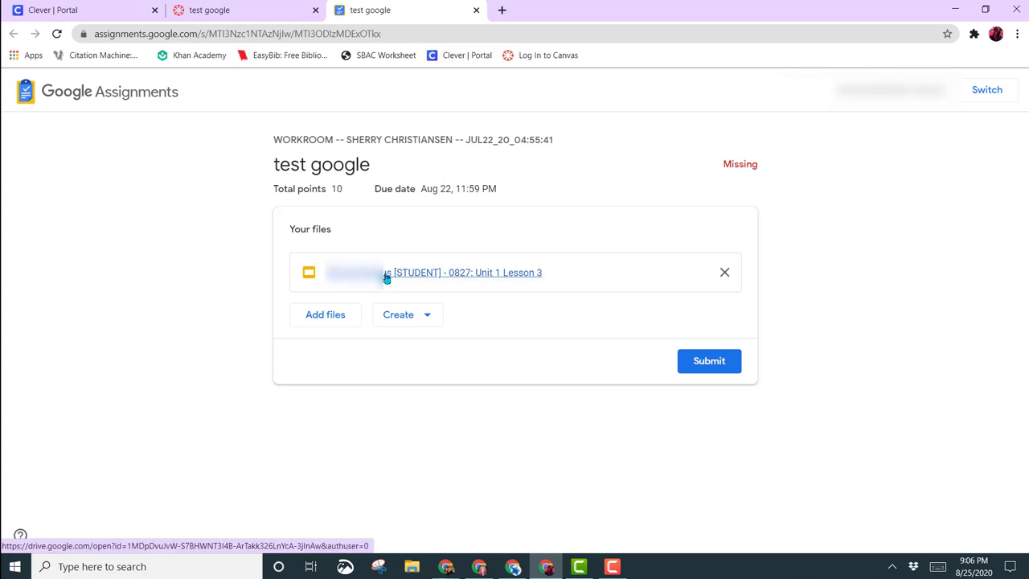
Step: View the attached Unit 1 Lesson 3 slides in Google Slides and return to the submission page
left_click(466, 273)
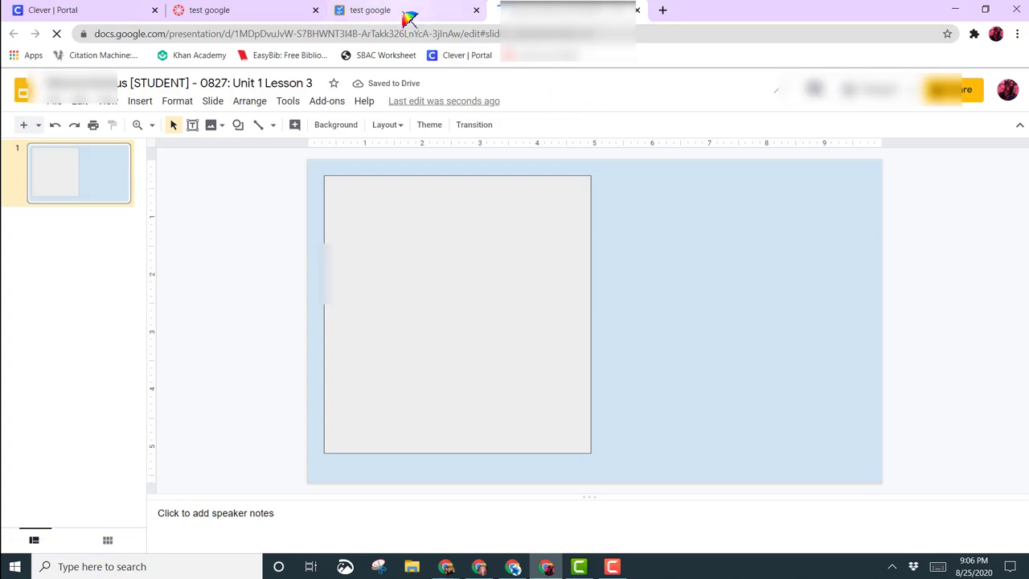
left_click(370, 10)
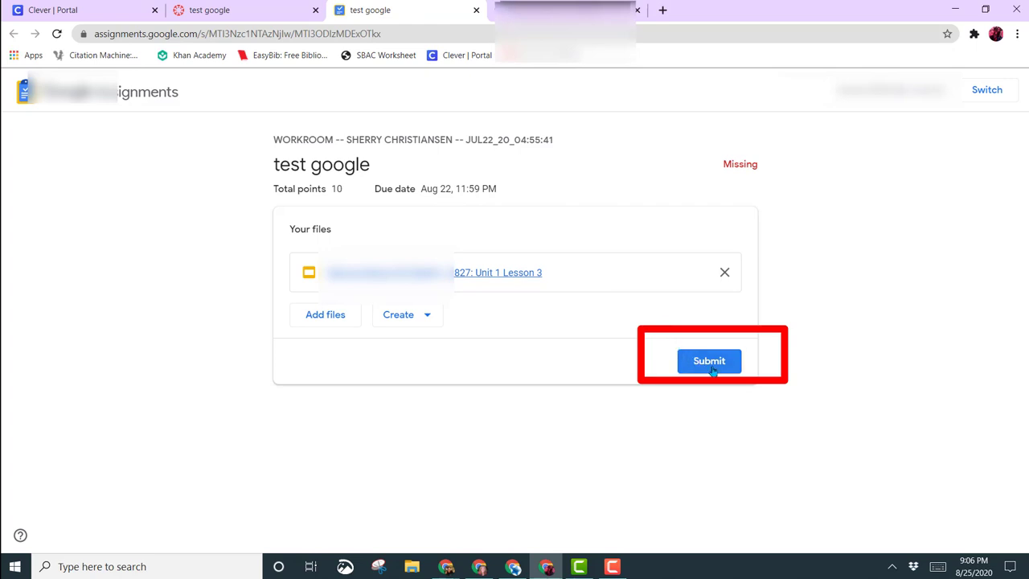
Step: Submit the test google assignment and confirm, reaching the 'You're all set' message
left_click(709, 360)
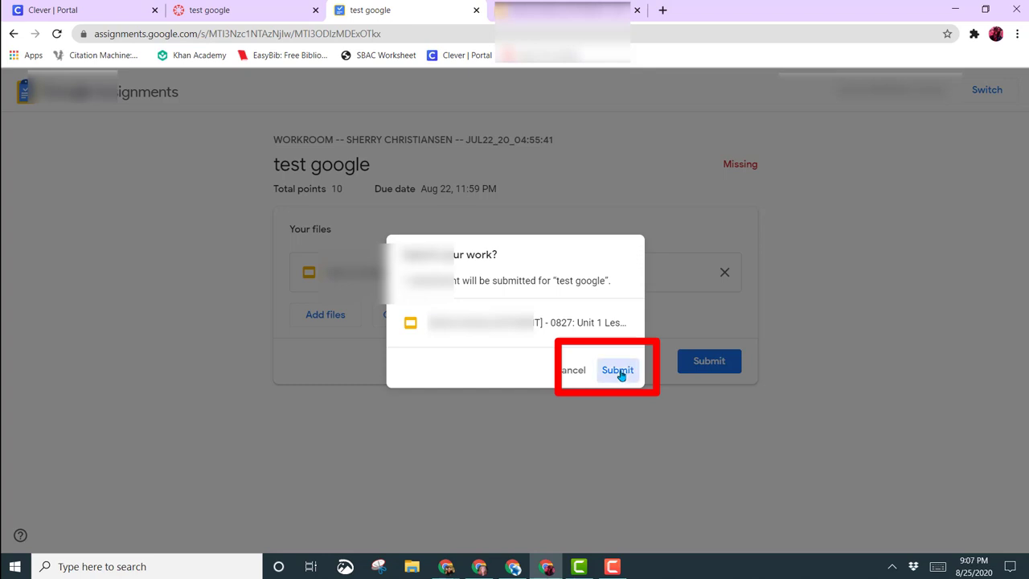
left_click(618, 370)
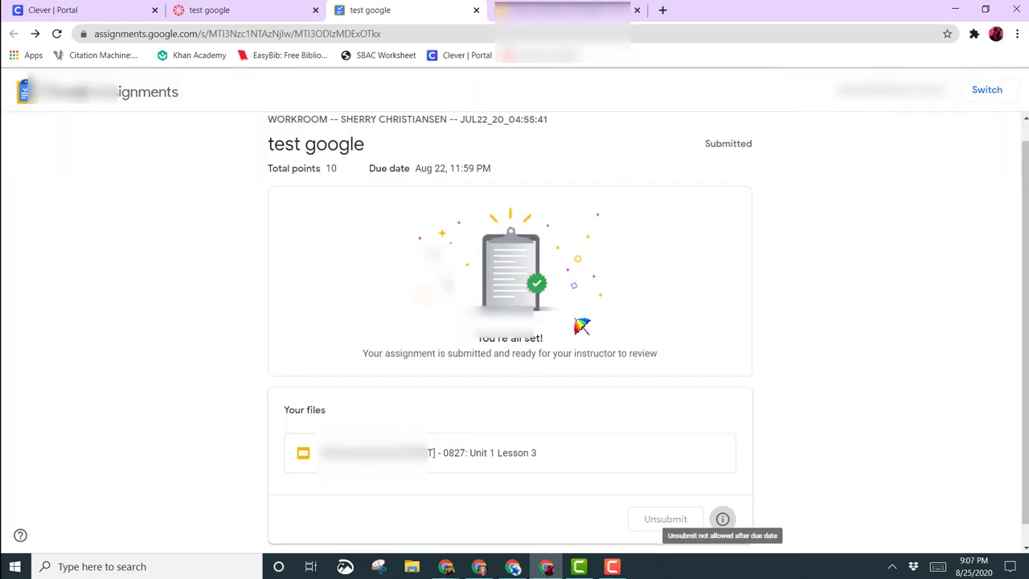